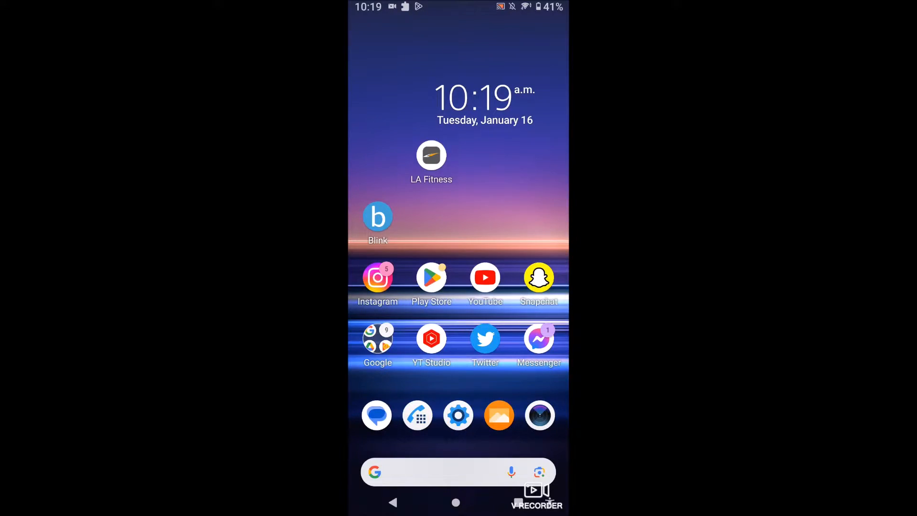
- Launch Google Play Store from the home screen and show the account menu
{"action": "left_click", "coordinate": [431, 277]}
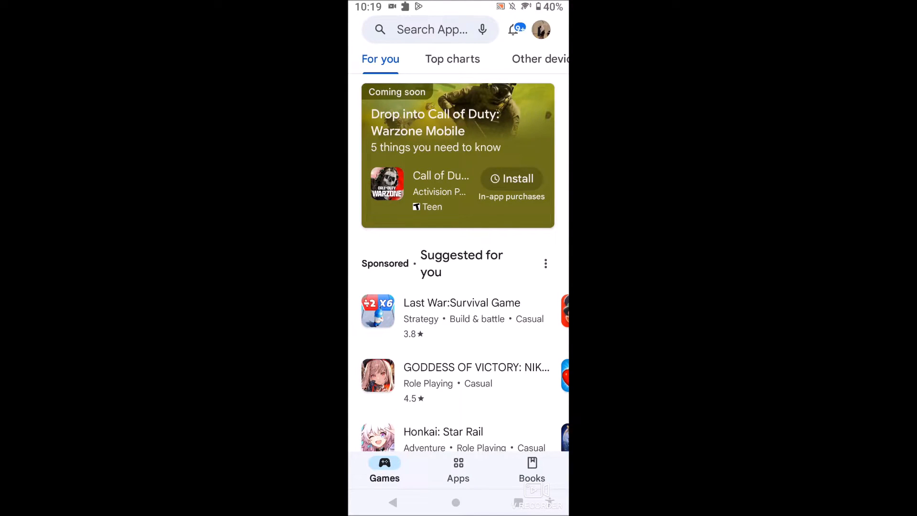
{"action": "left_click", "coordinate": [540, 29]}
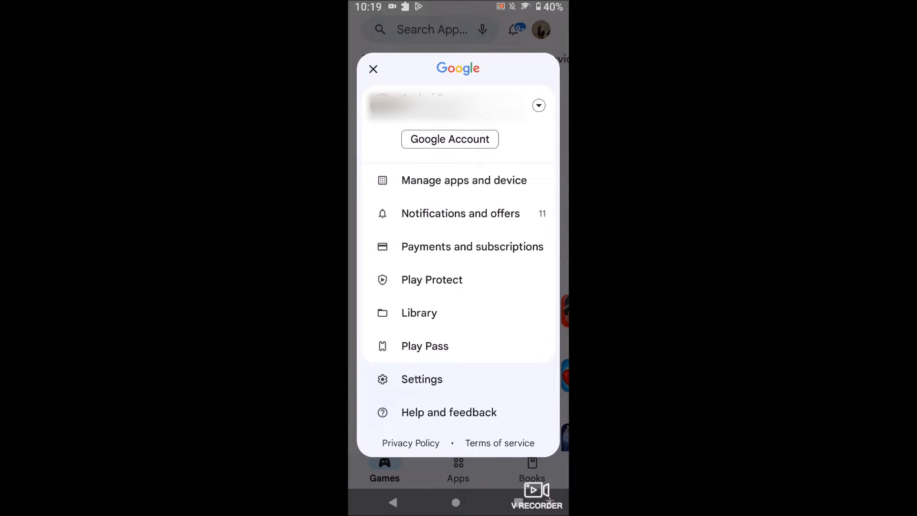
- Show the Auto-update apps choices under Settings › Network preferences
{"action": "left_click", "coordinate": [421, 379]}
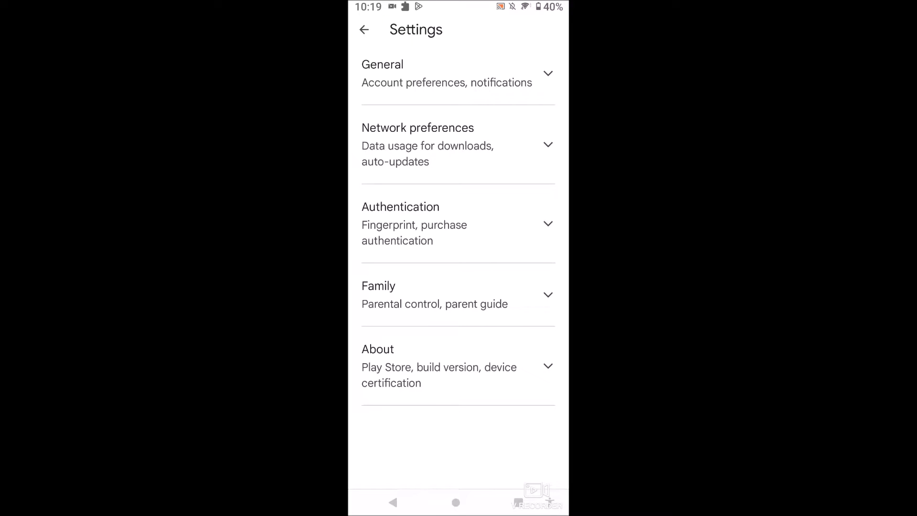
{"action": "left_click", "coordinate": [458, 144]}
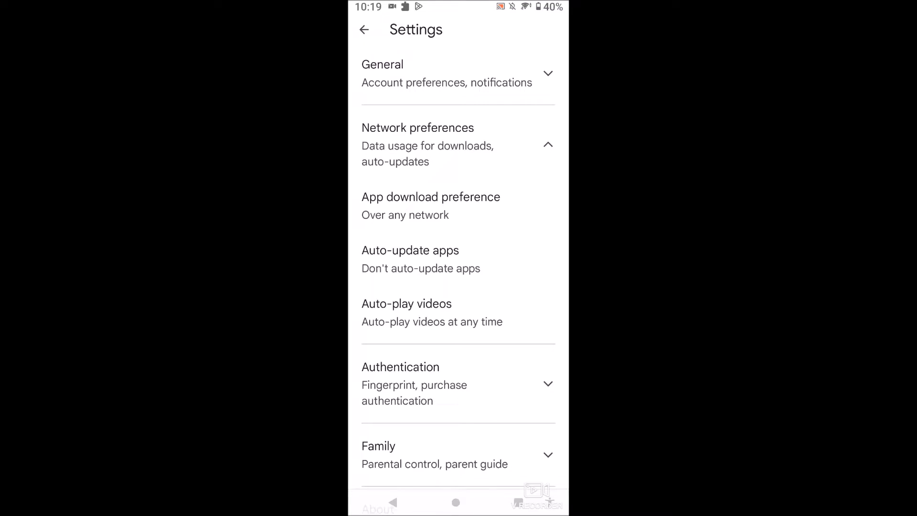
{"action": "left_click", "coordinate": [410, 250]}
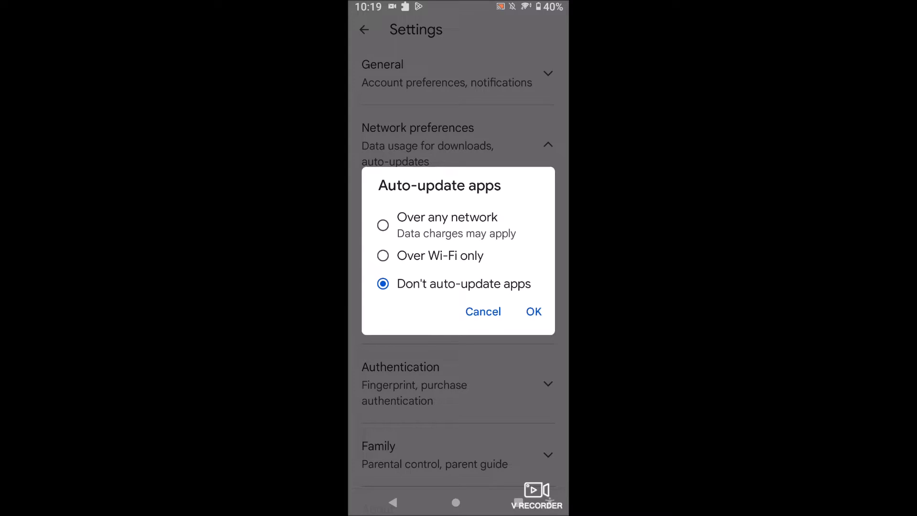
- Set Auto-update apps to Over Wi-Fi only
{"action": "left_click", "coordinate": [382, 255]}
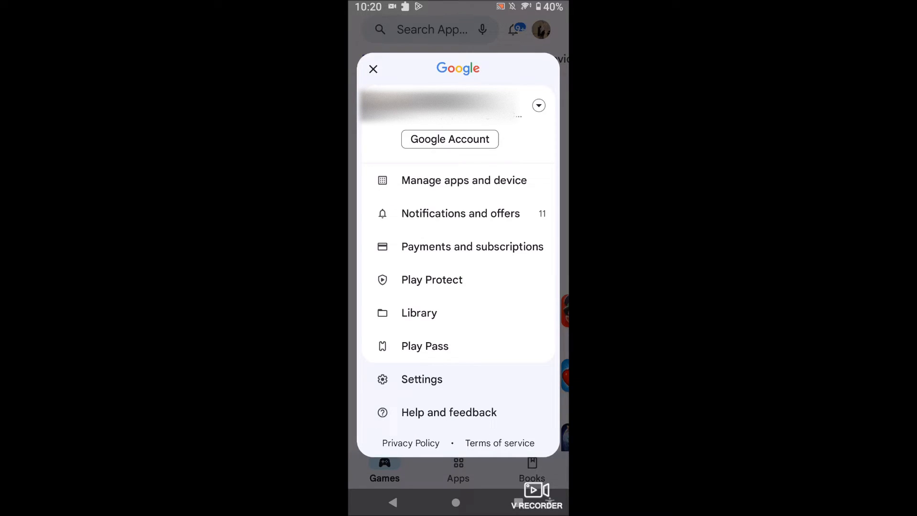
- Browse the 72 pending updates via Manage apps and device › See details
{"action": "left_click", "coordinate": [373, 69]}
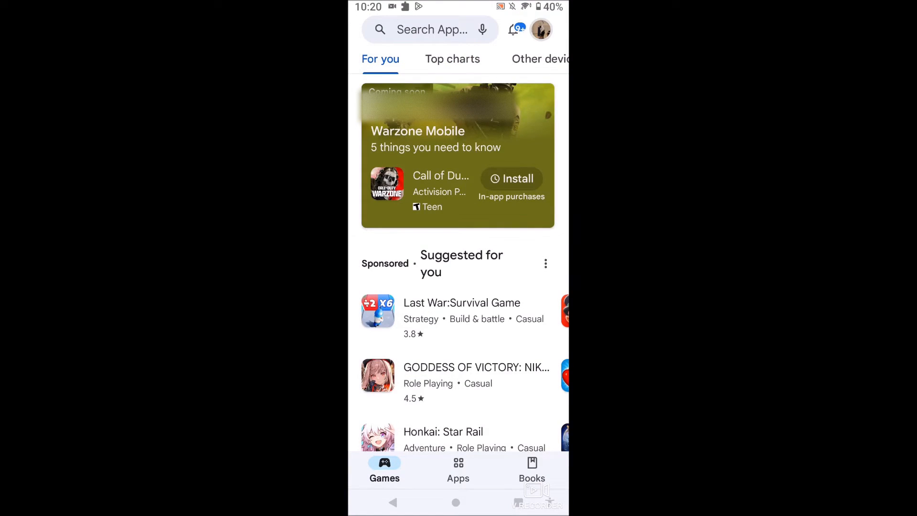
{"action": "left_click", "coordinate": [540, 29]}
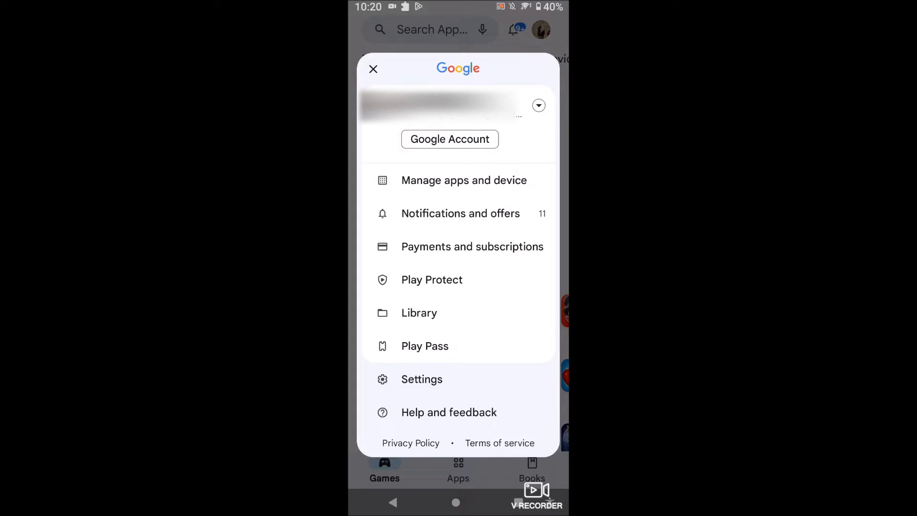
{"action": "left_click", "coordinate": [464, 180]}
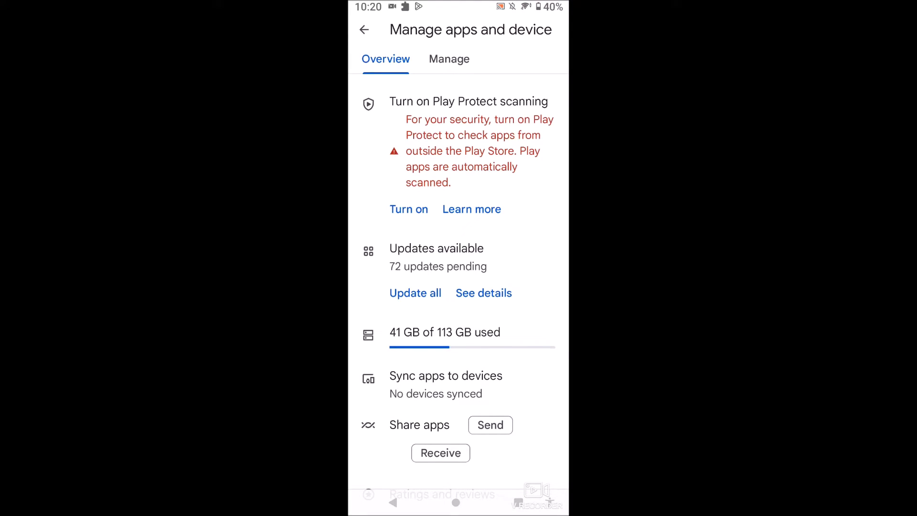
{"action": "left_click", "coordinate": [483, 292]}
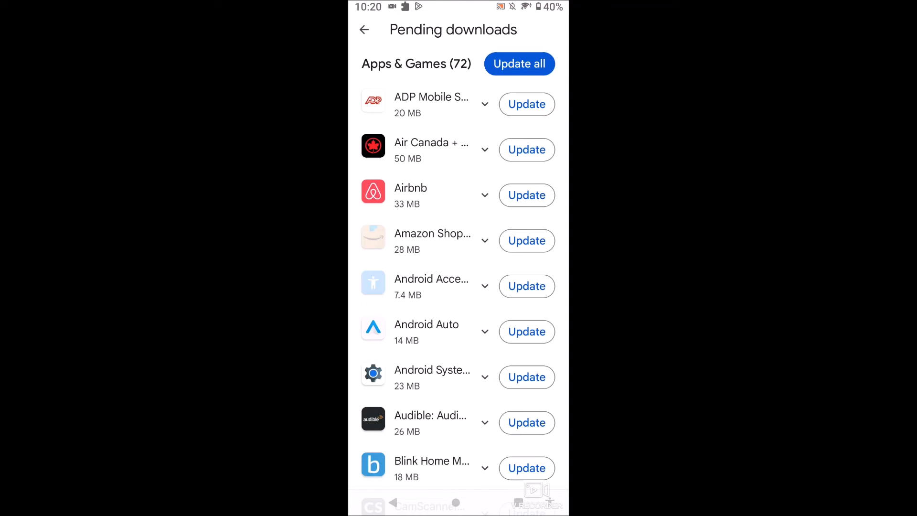
{"action": "scroll", "scroll_direction": "up", "scroll_amount": 3}
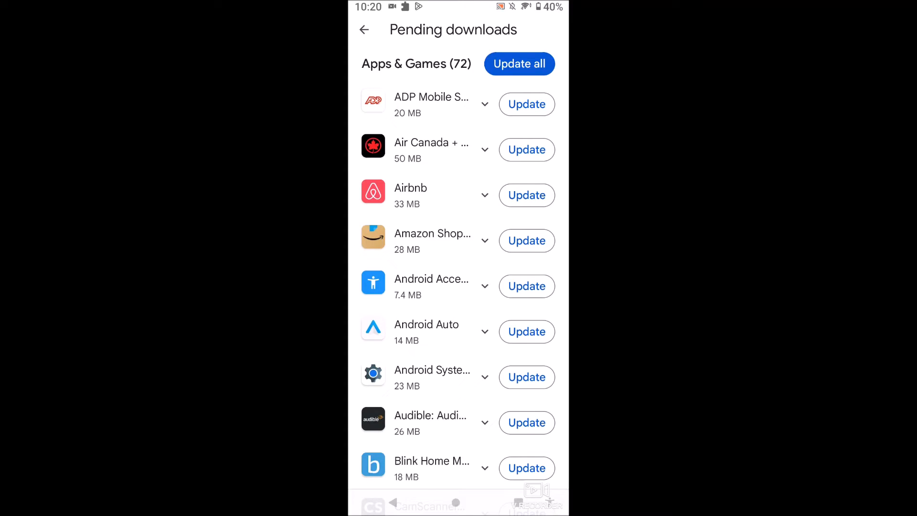
{"action": "scroll", "scroll_direction": "down", "scroll_amount": 3}
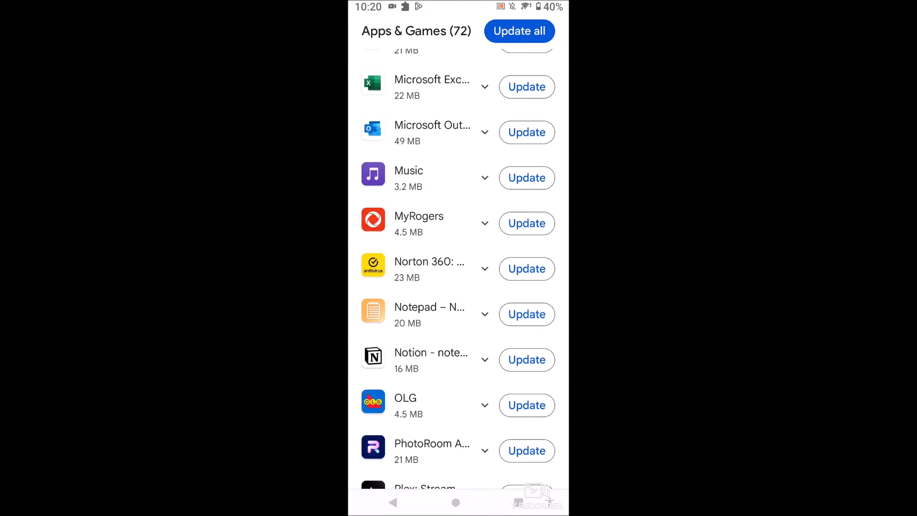
{"action": "scroll", "scroll_direction": "up", "scroll_amount": 3}
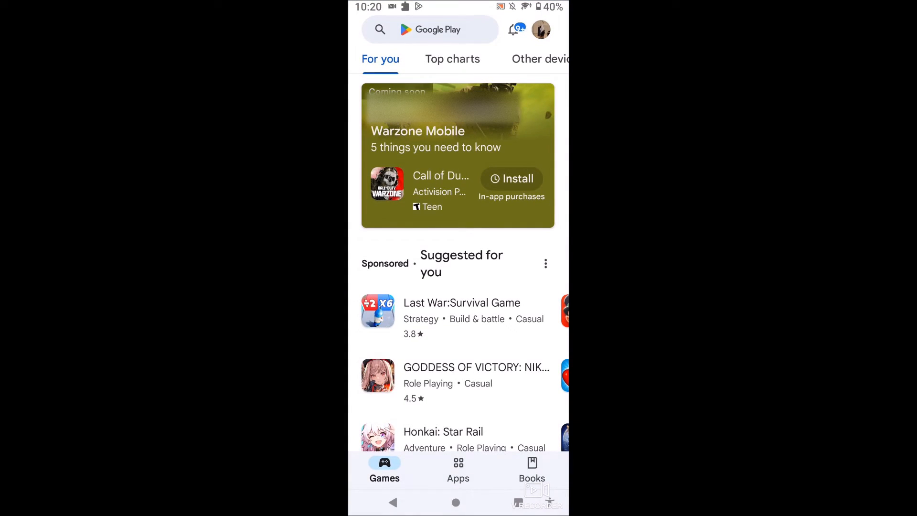
- Reopen Manage apps and device's See details and scroll the 72 pending downloads
{"action": "left_click", "coordinate": [540, 30]}
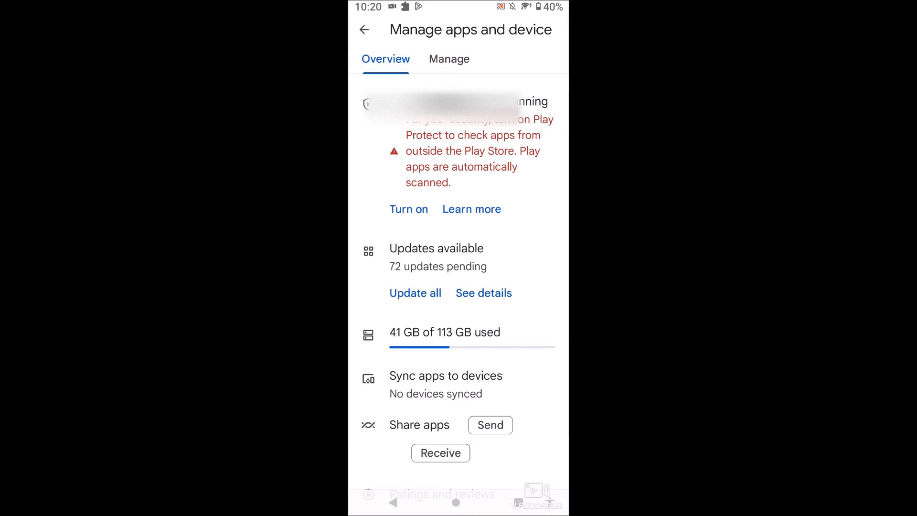
{"action": "left_click", "coordinate": [483, 293]}
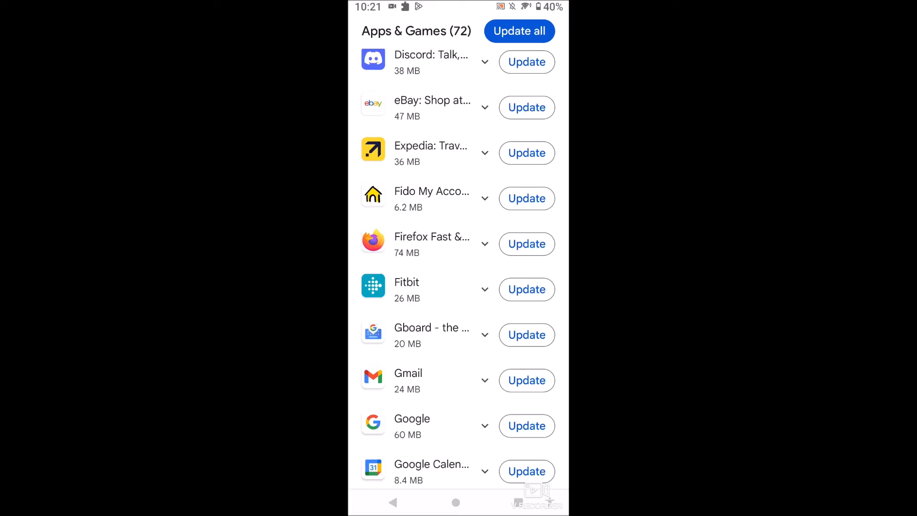
{"action": "scroll", "scroll_direction": "down", "scroll_amount": 3}
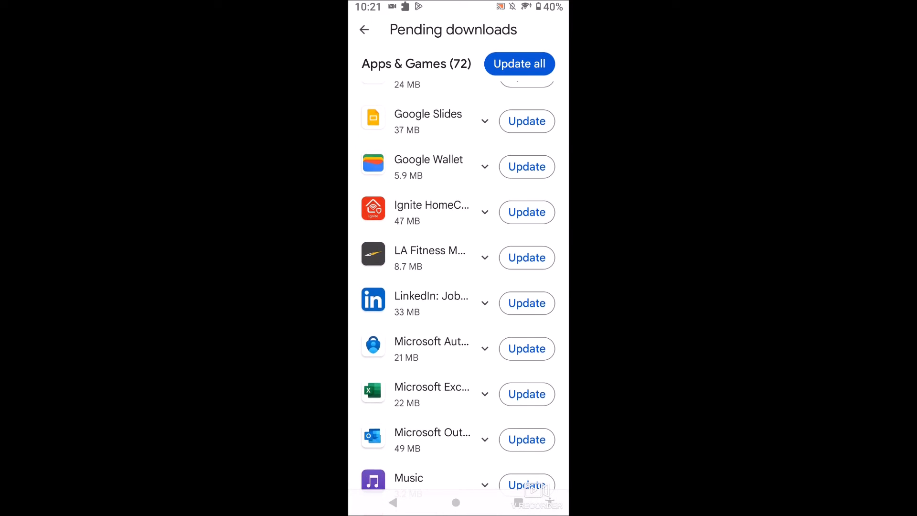